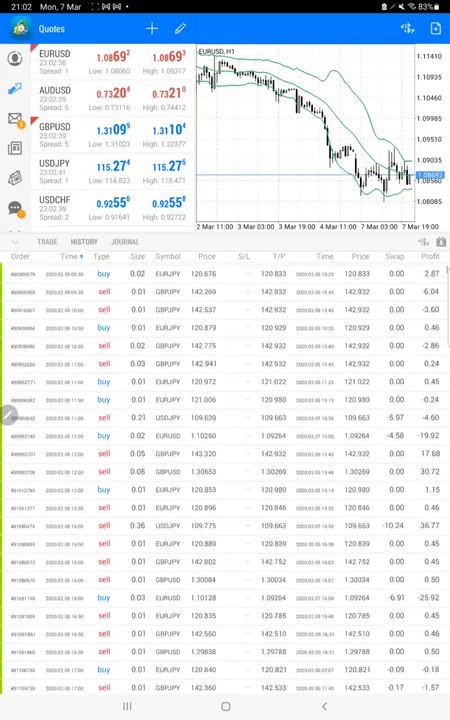
scroll(up, 3)
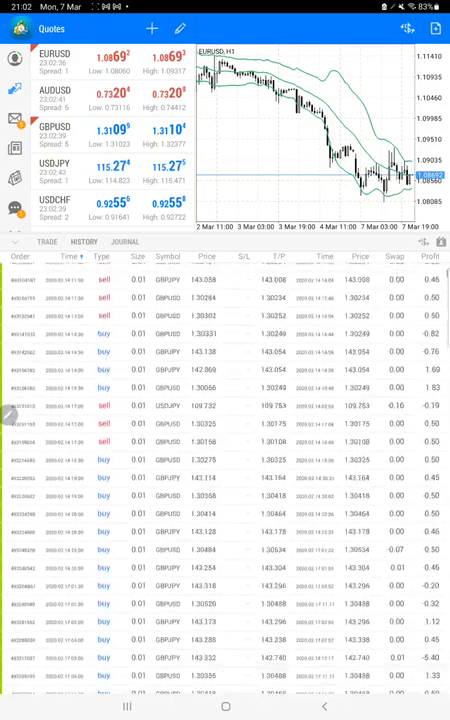
scroll(down, 3)
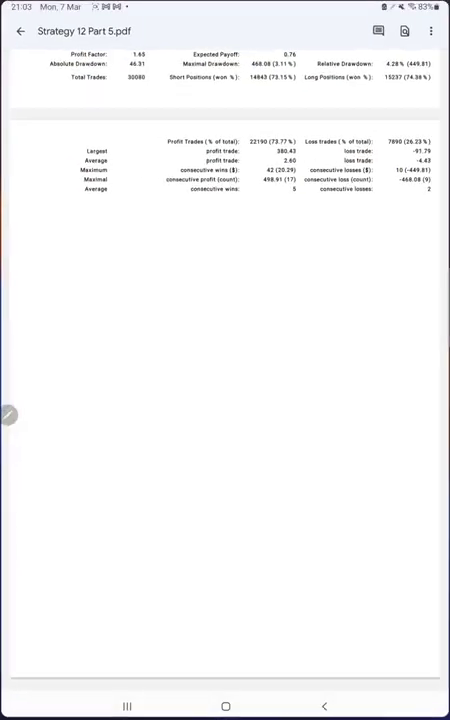
scroll(up, 3)
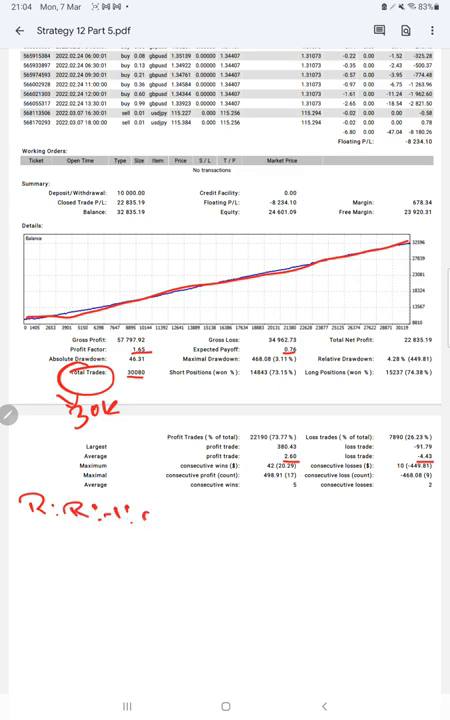
text(0.58)
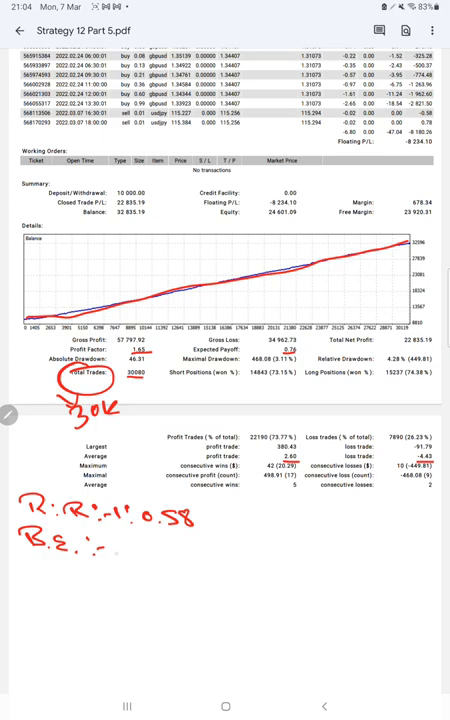
text(63.1.)
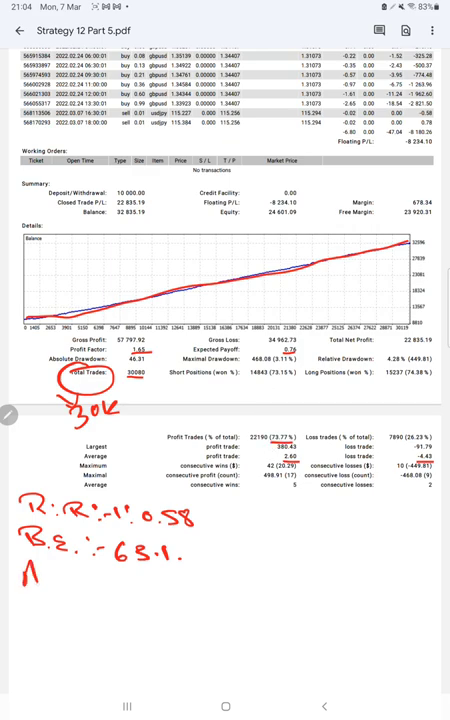
text(Ac :-7)
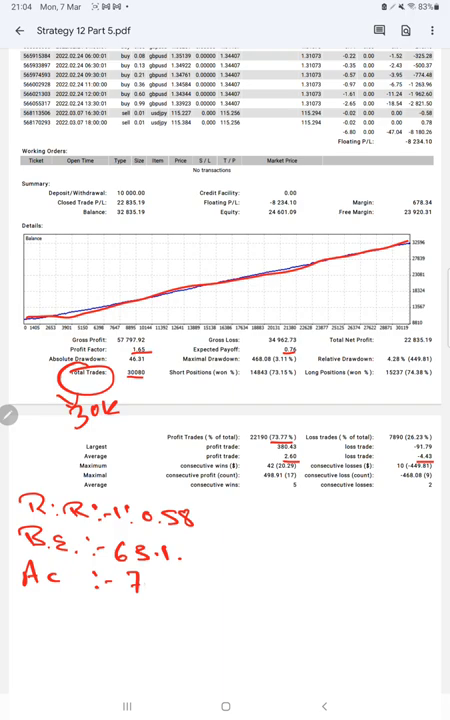